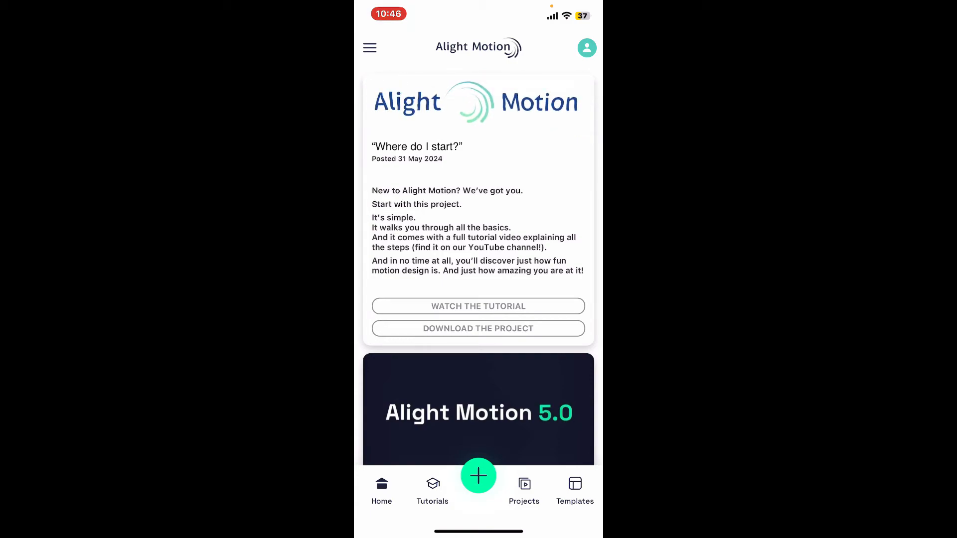
Create a new blank project and dismiss the Choose a plan subscription offer
click(477, 476)
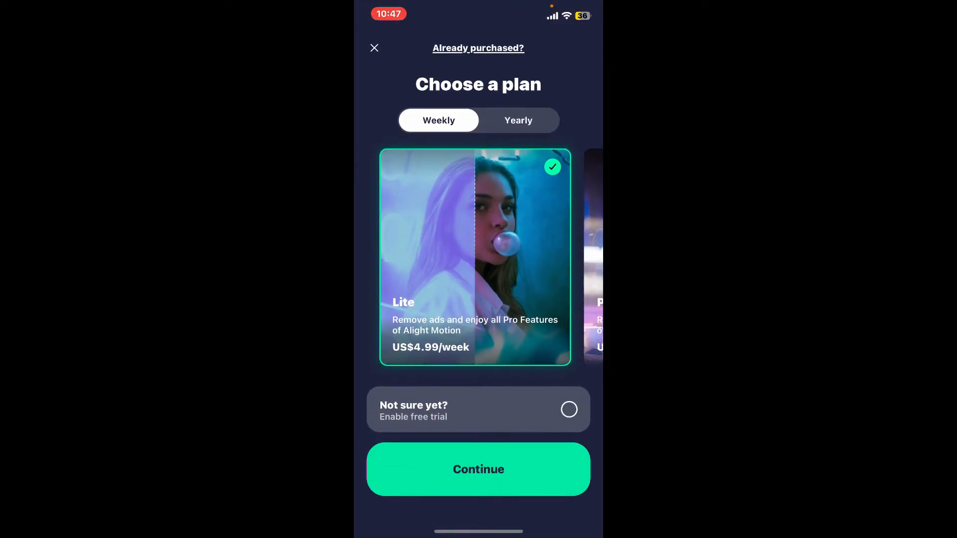
click(373, 48)
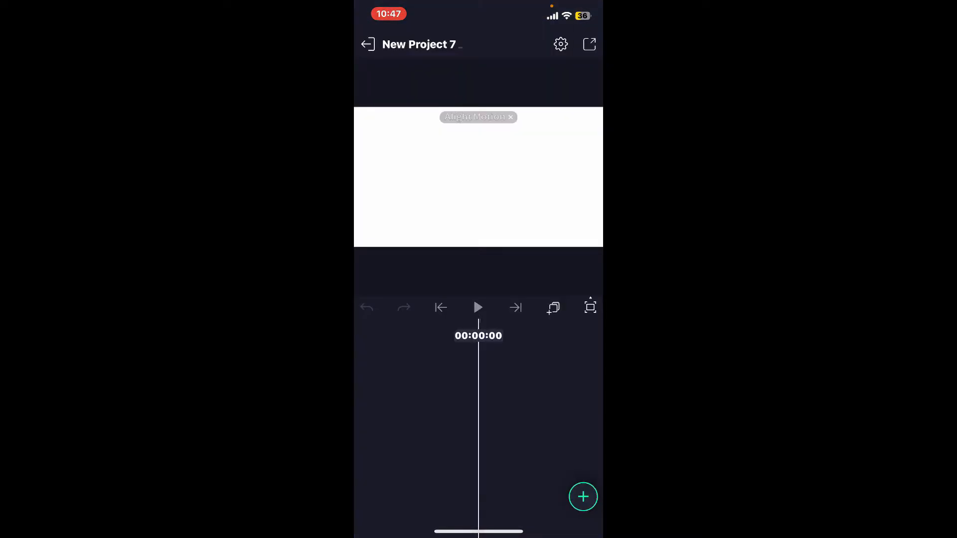
Add the gym mirror video from Media as the first layer
click(582, 496)
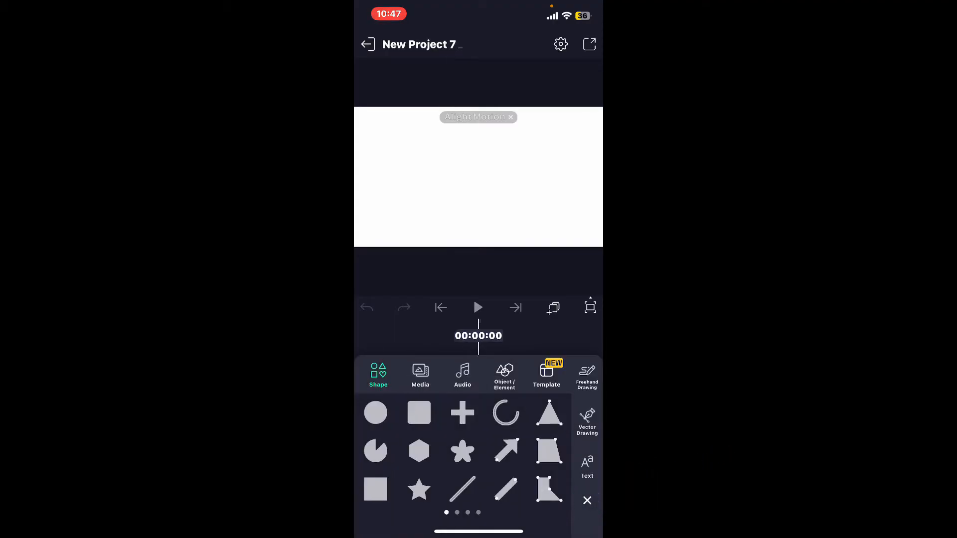
click(420, 375)
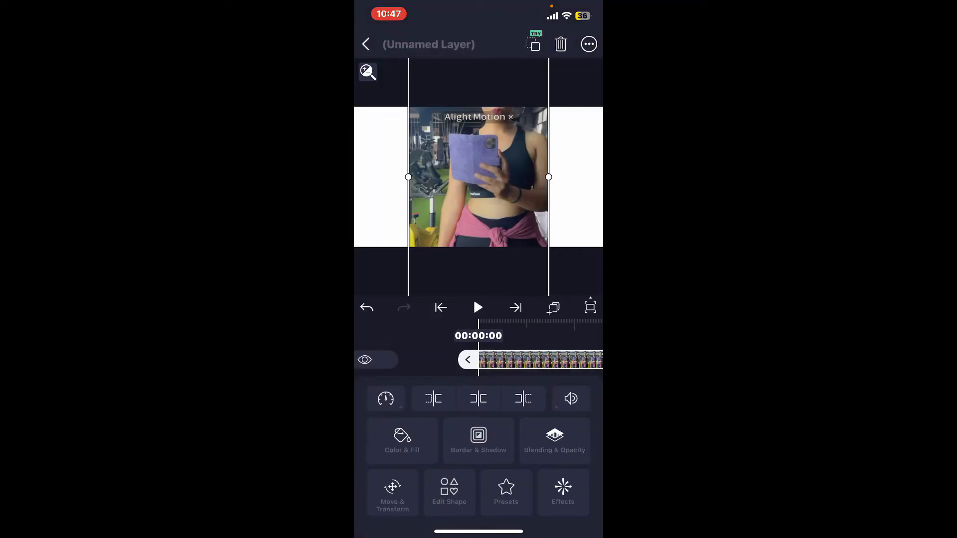
click(366, 44)
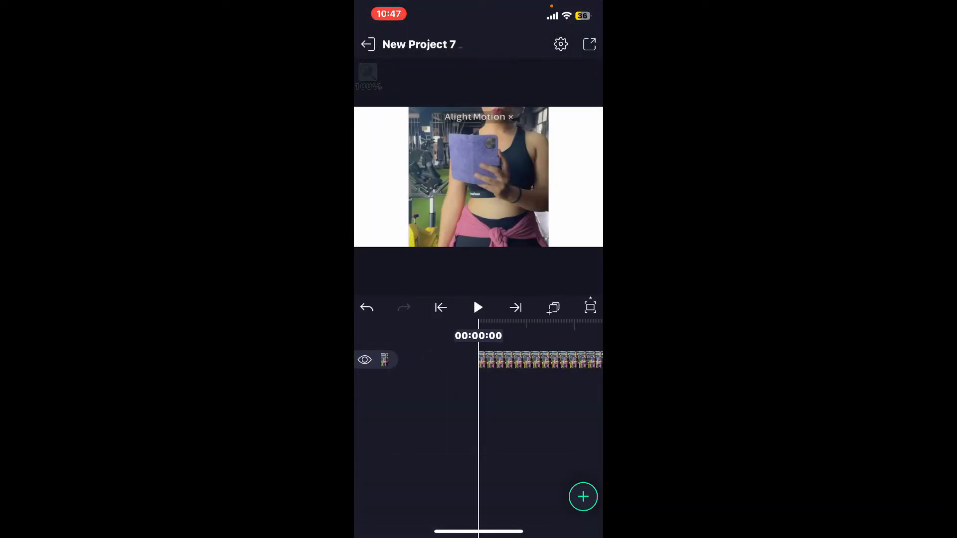
Add two more video clips as the second and third layers
click(583, 496)
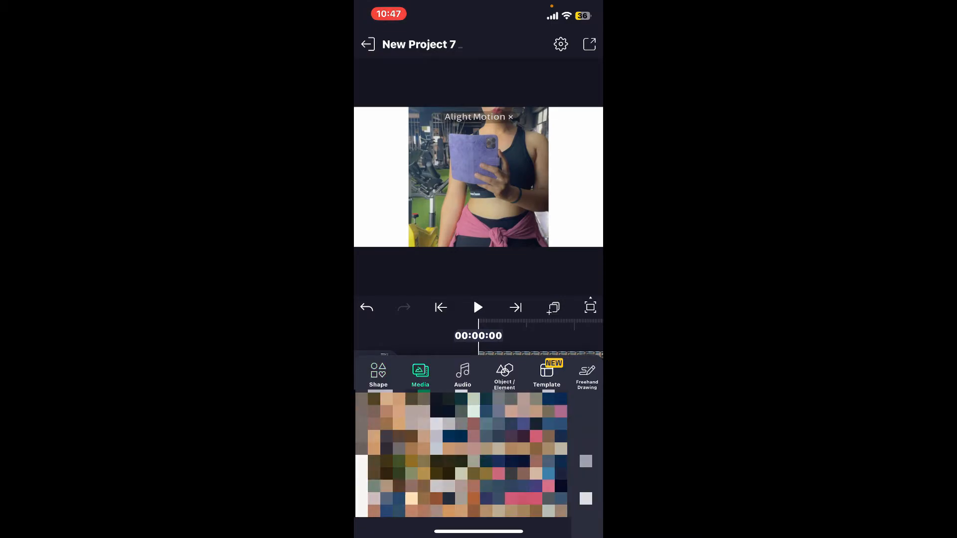
click(377, 375)
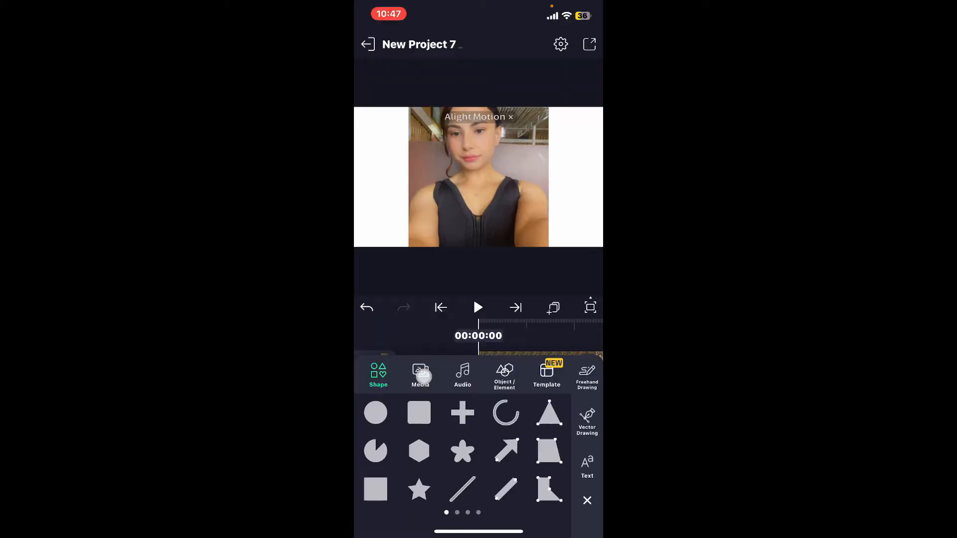
click(420, 373)
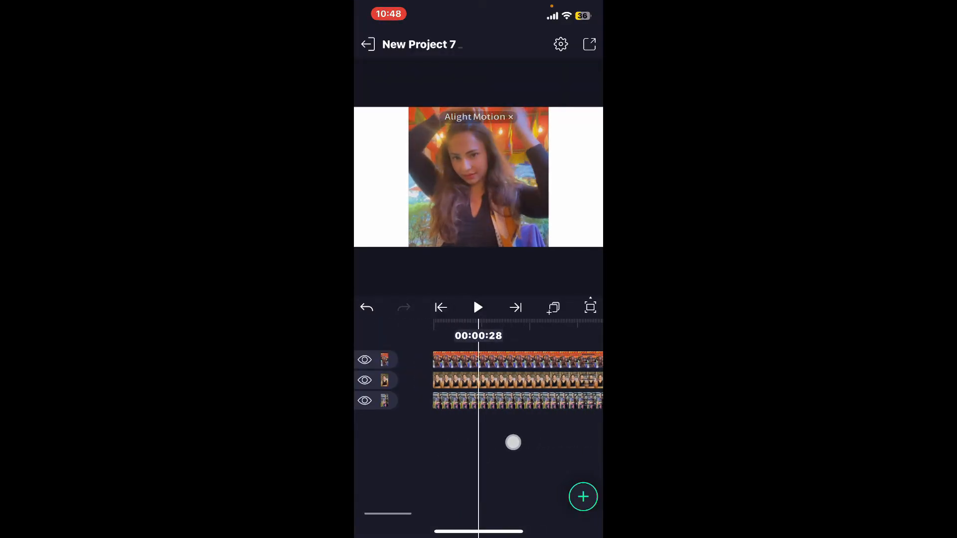
Select a clip and shift the bottom clip slightly along the timeline
click(441, 308)
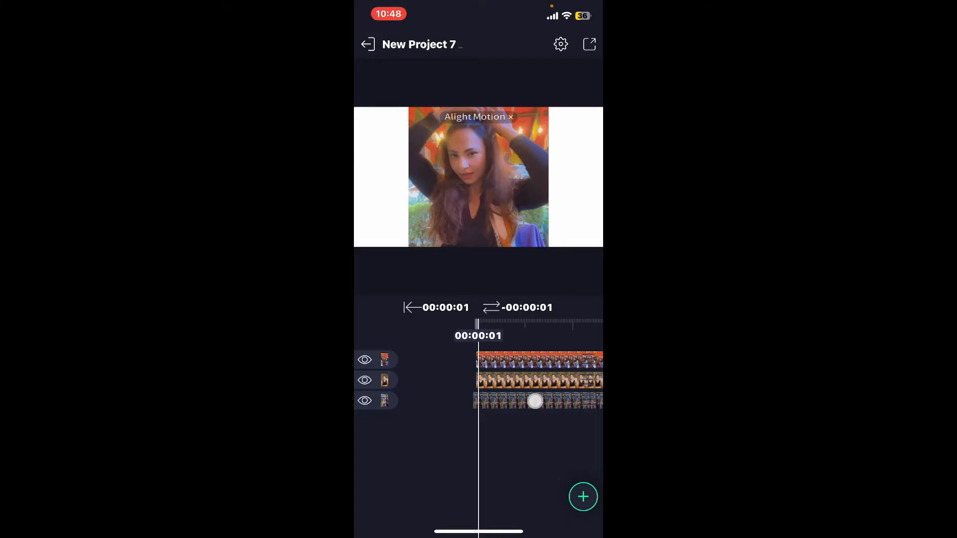
drag(535, 400, 486, 407)
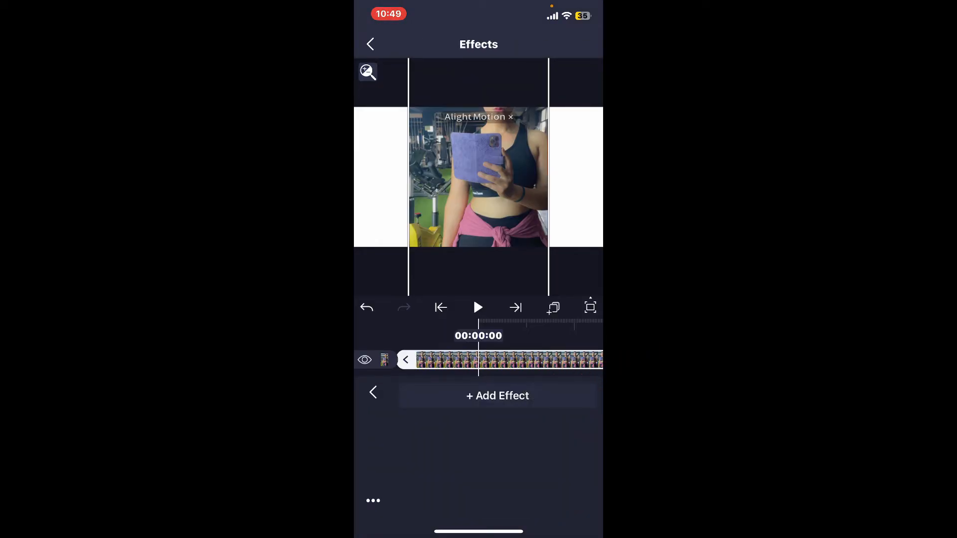
Apply the Pulse Size effect from Move/Transform with its standard settings
click(497, 396)
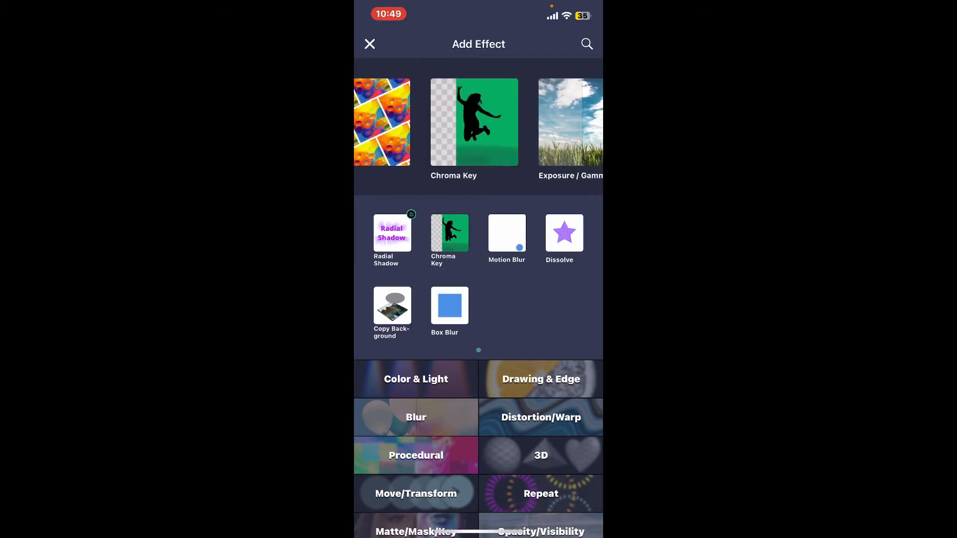
scroll(left, 3)
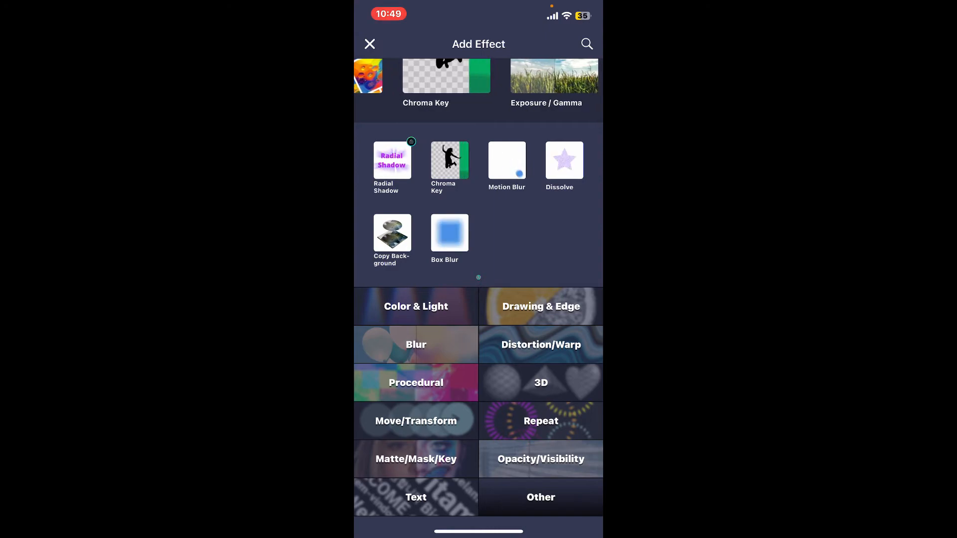
click(585, 43)
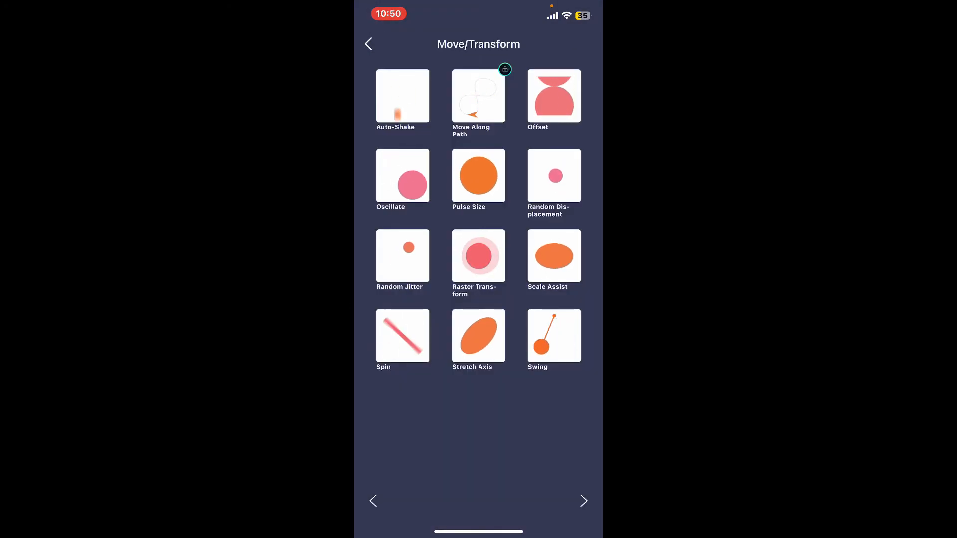
click(478, 175)
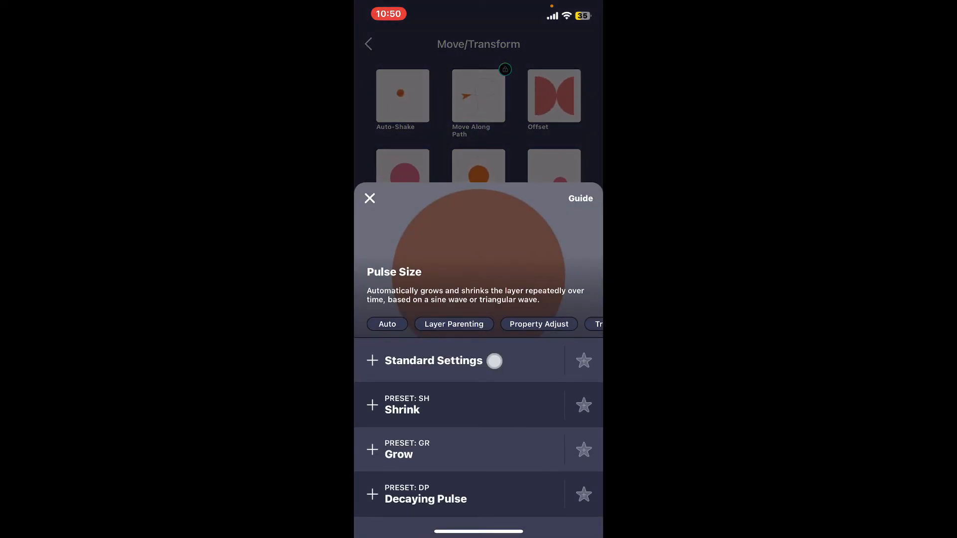
click(369, 198)
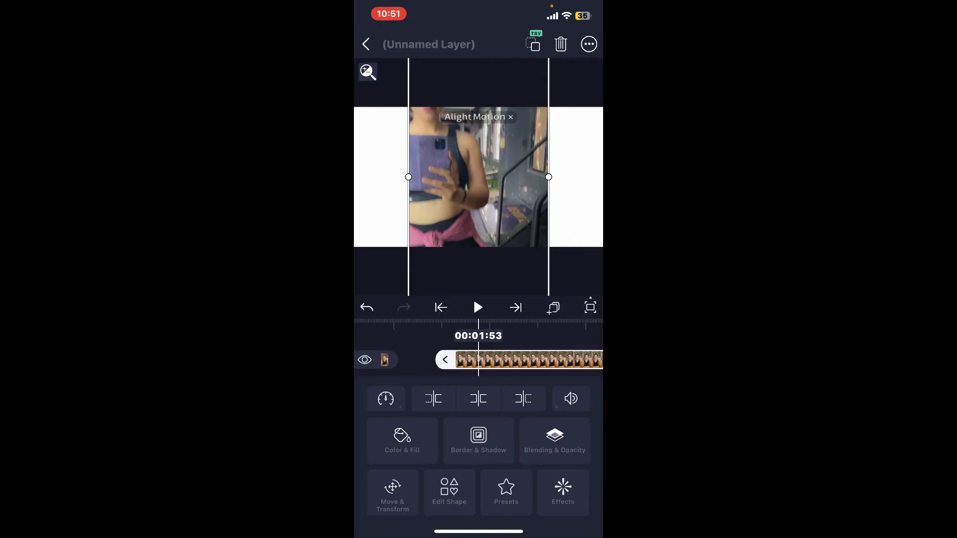
Add the Dissolve effect to the bus mirror-selfie layer
click(562, 493)
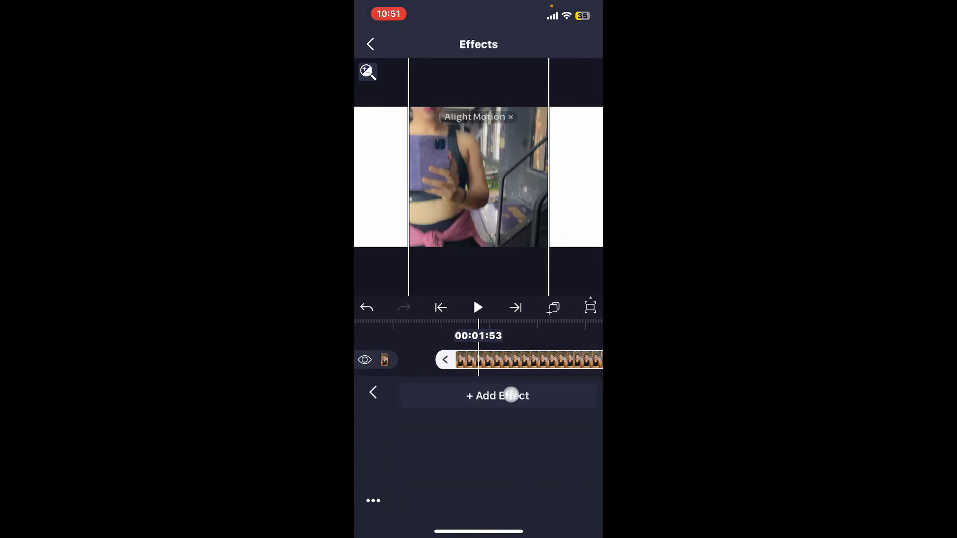
click(497, 395)
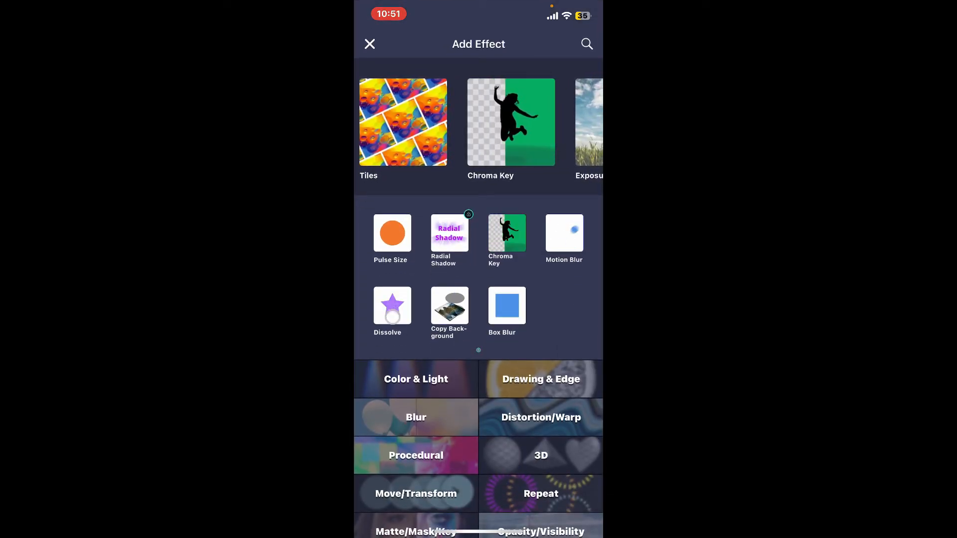
click(392, 311)
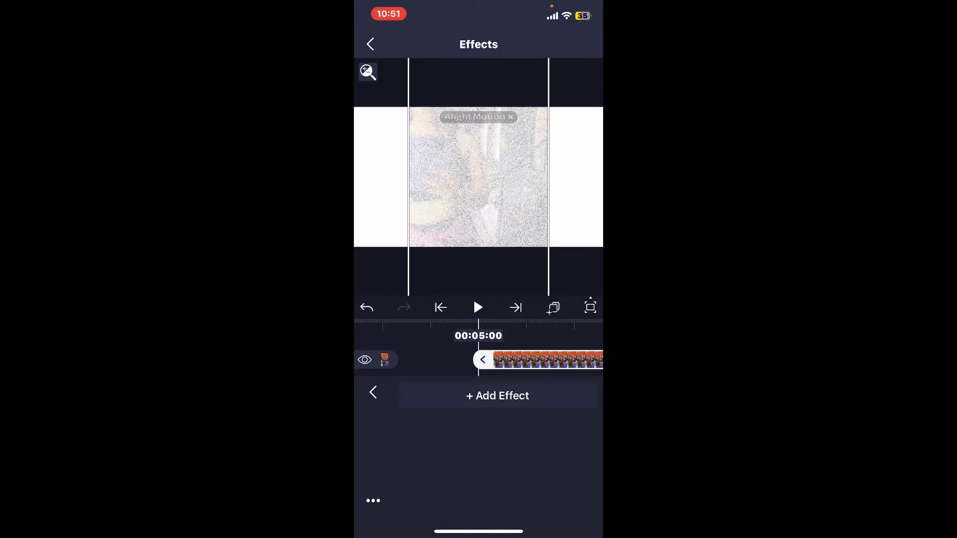
Add the Motion Blur effect and return to the layer options
click(496, 396)
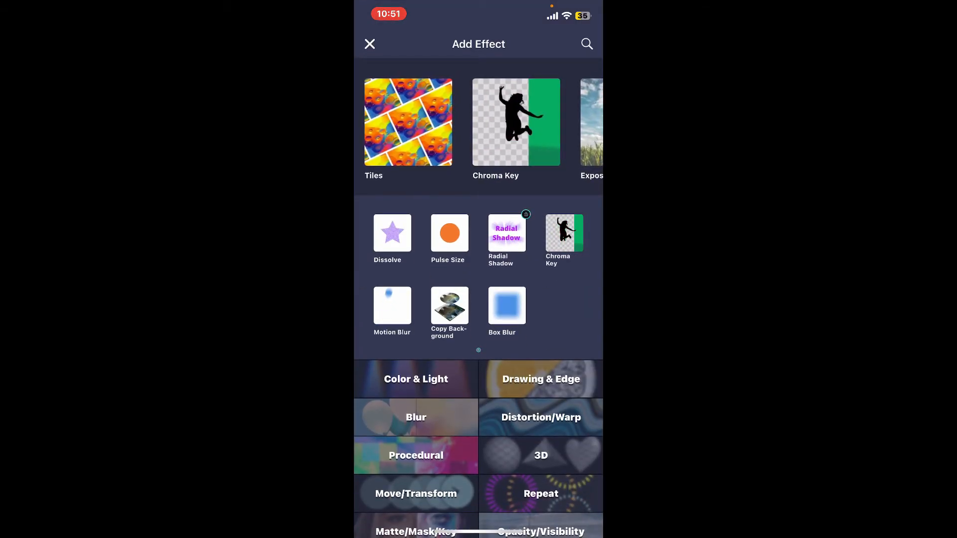
click(391, 305)
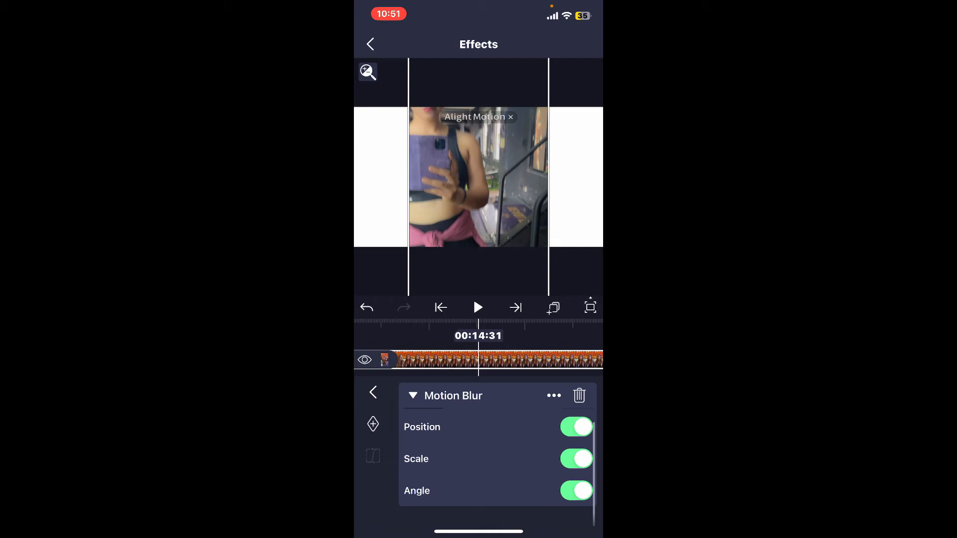
click(370, 44)
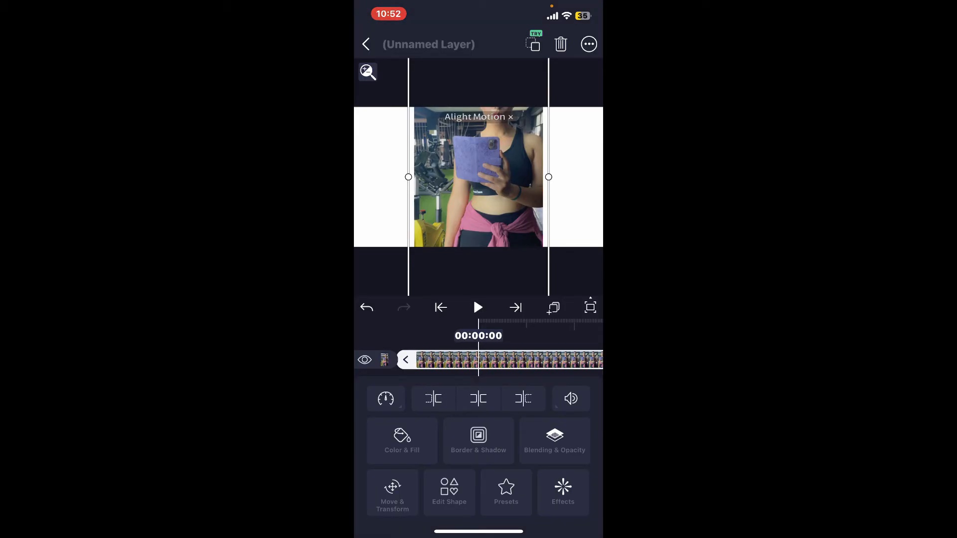
Add a position keyframe at 00:00:00 in Move & Transform
click(392, 493)
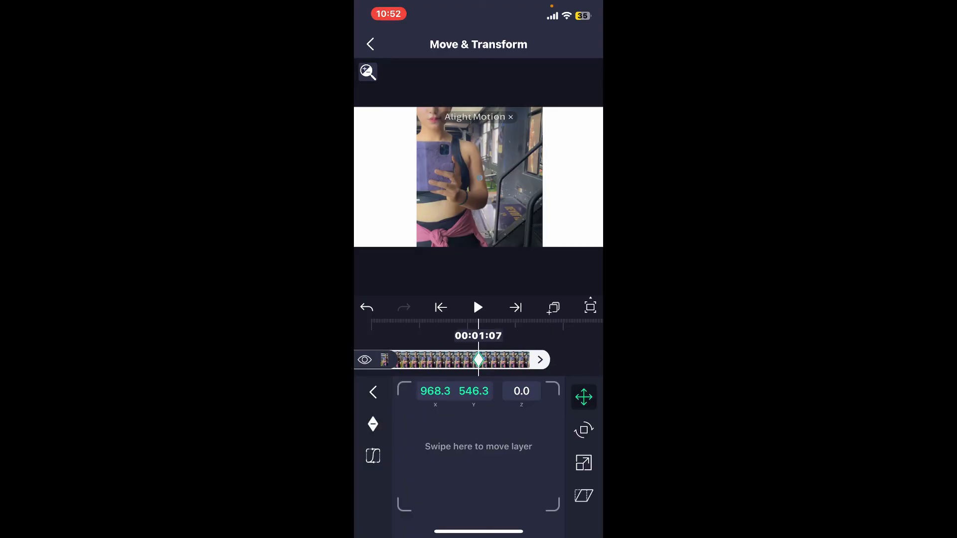
drag(479, 360, 543, 375)
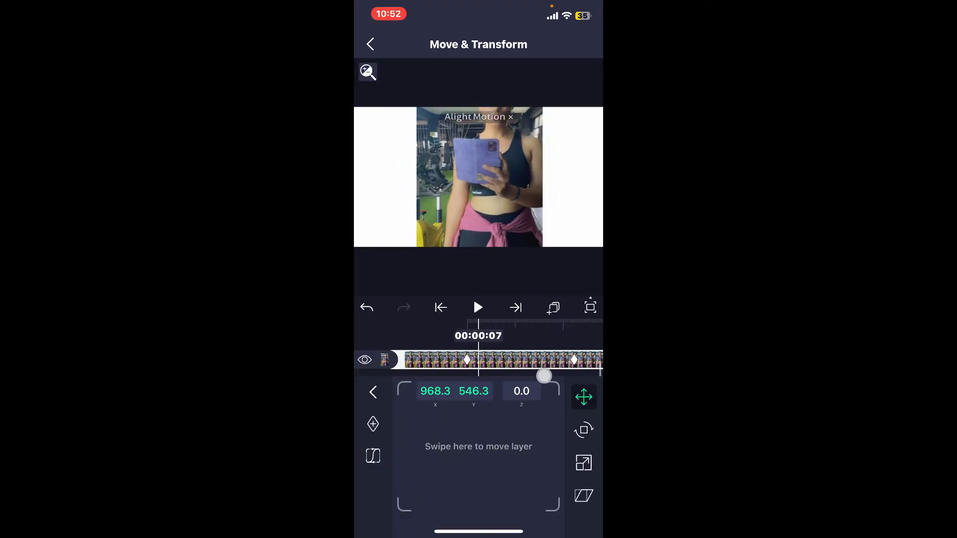
click(440, 308)
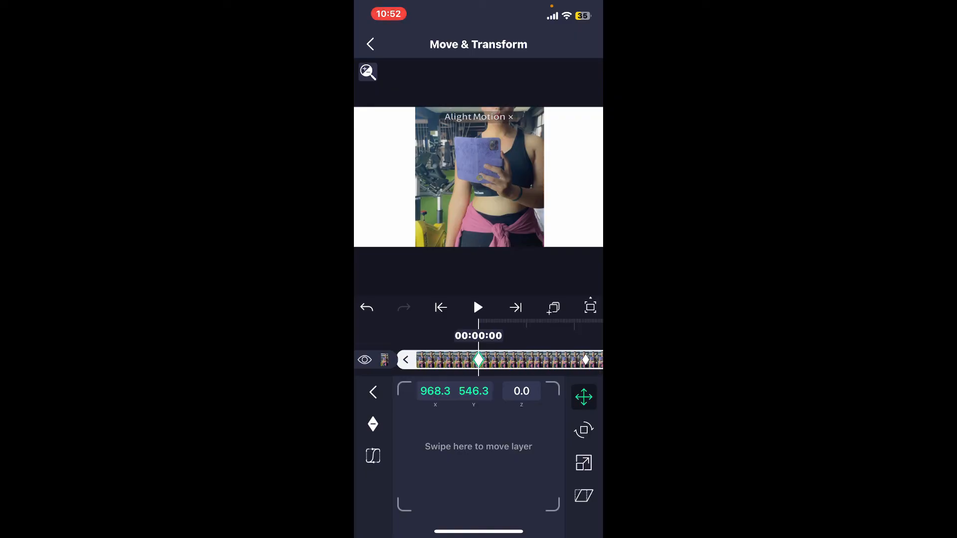
Push the clip off the left edge of the frame, then scrub to about 00:01:06
drag(478, 465, 436, 465)
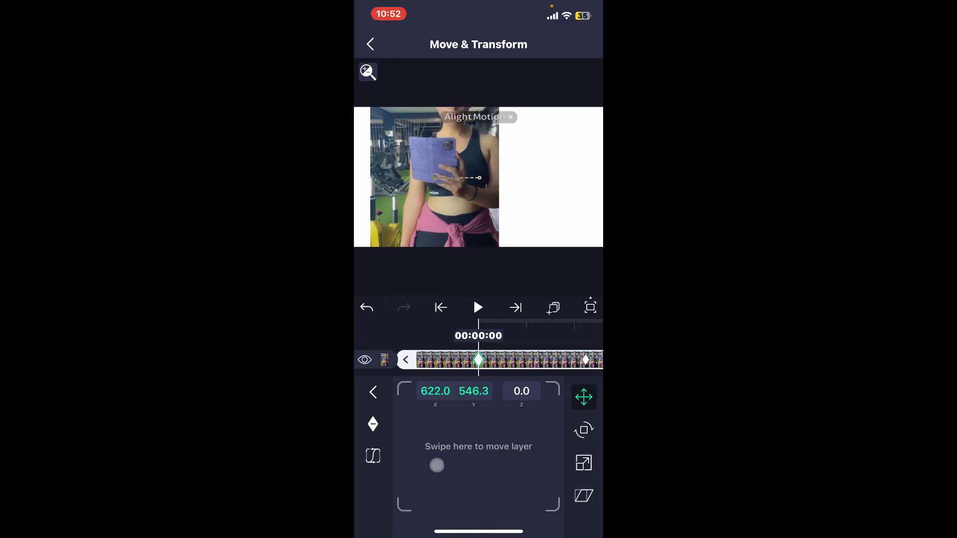
drag(437, 465, 447, 476)
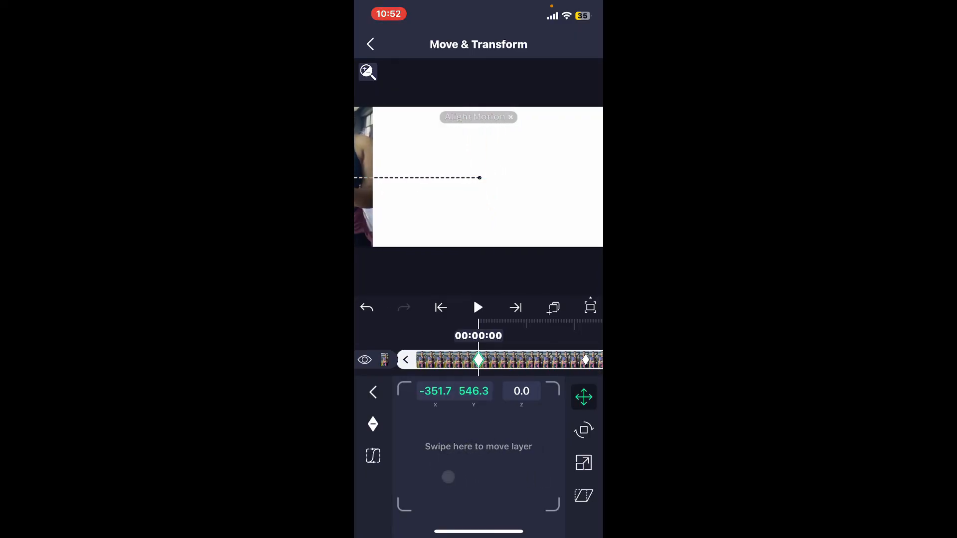
drag(447, 476, 500, 466)
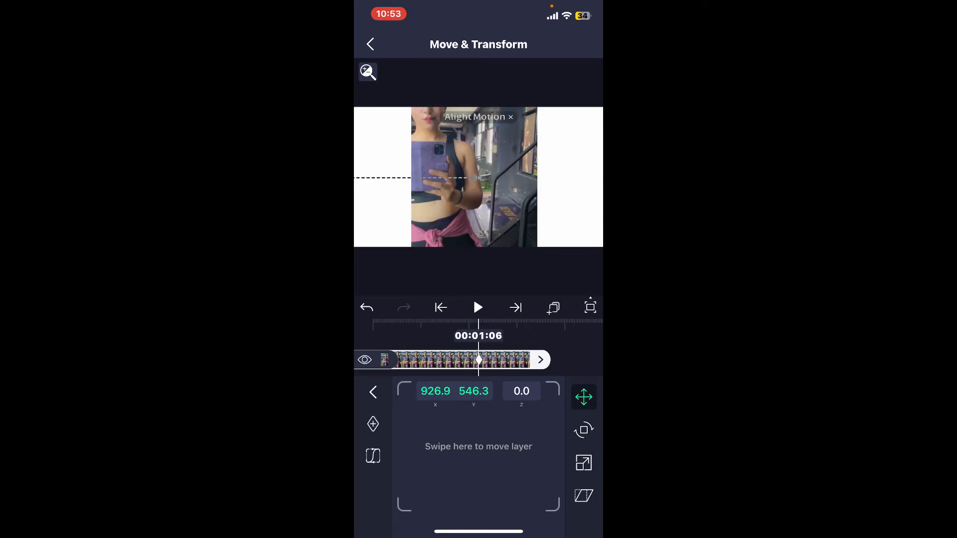
Rotate the clip around its centre with a slight skew and return to the timeline
click(582, 431)
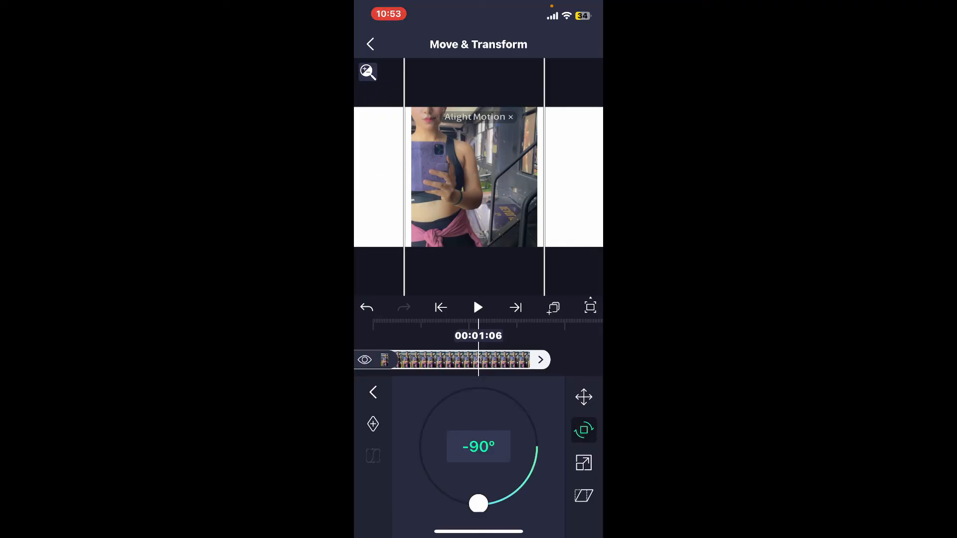
drag(477, 502, 442, 400)
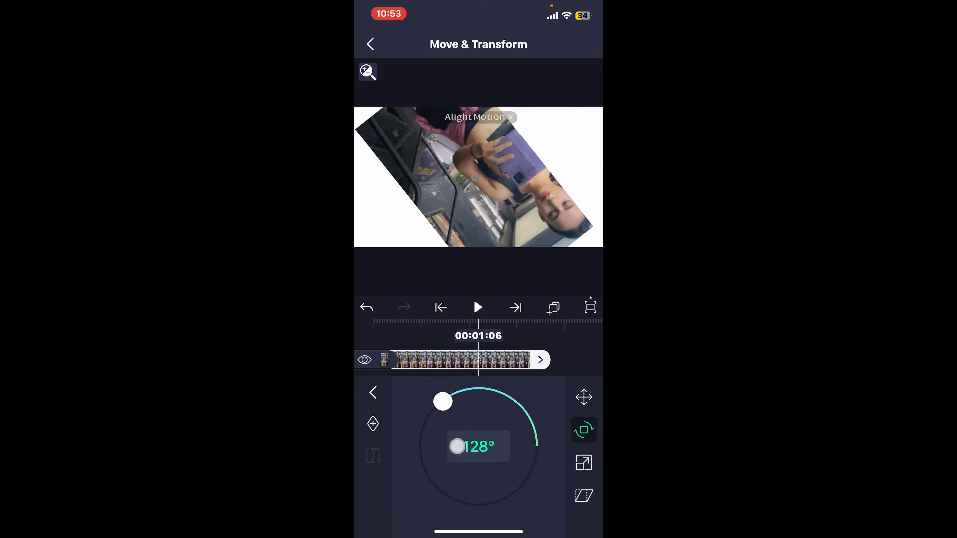
click(582, 495)
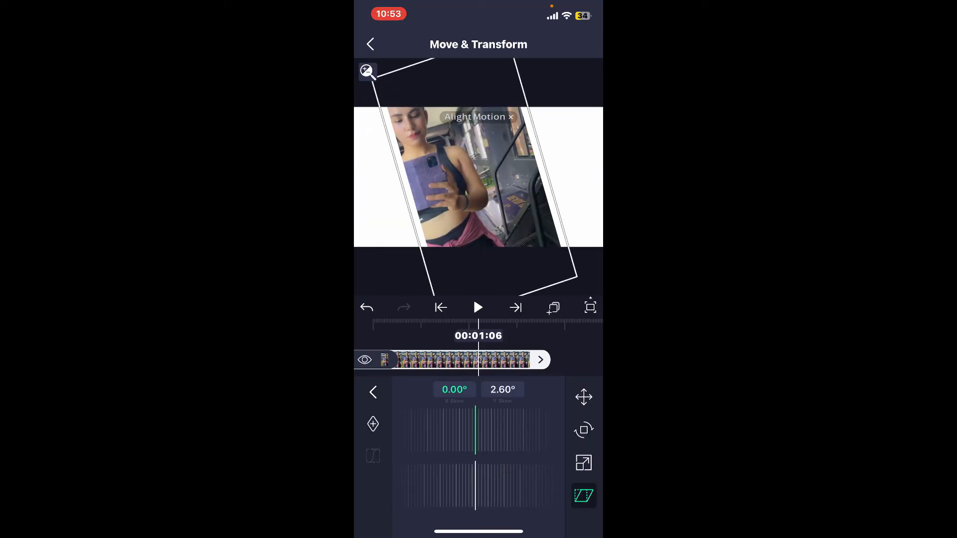
click(369, 43)
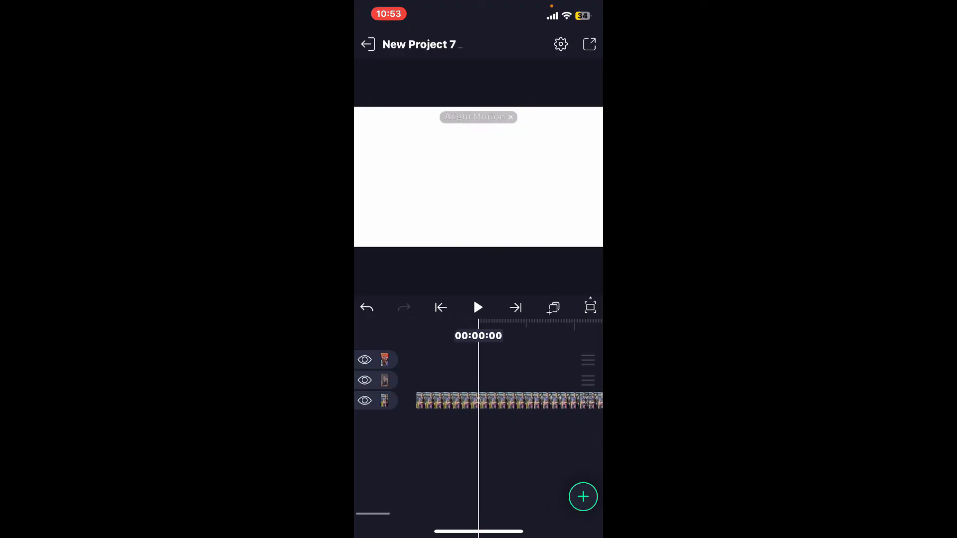
Select the tilted layer, then open the later clip on its track for editing
click(477, 307)
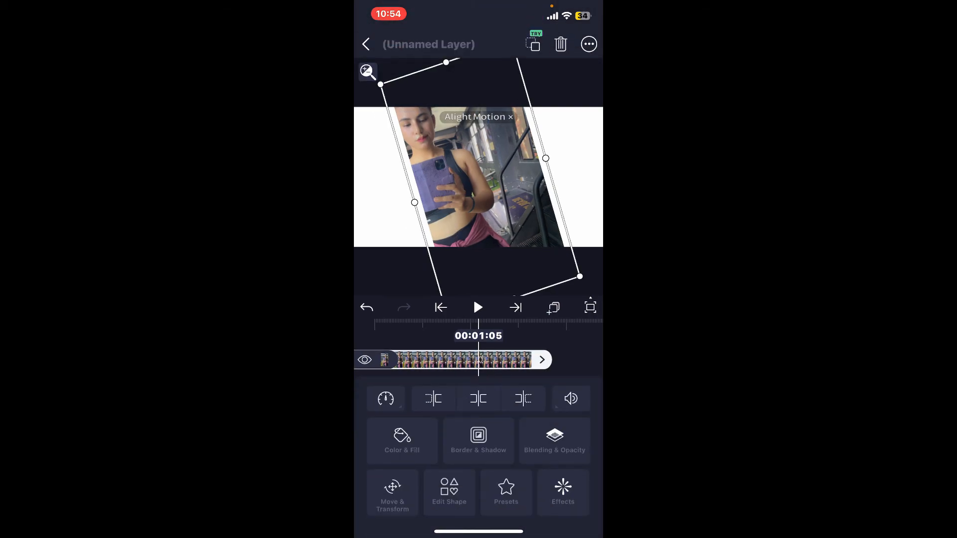
click(392, 493)
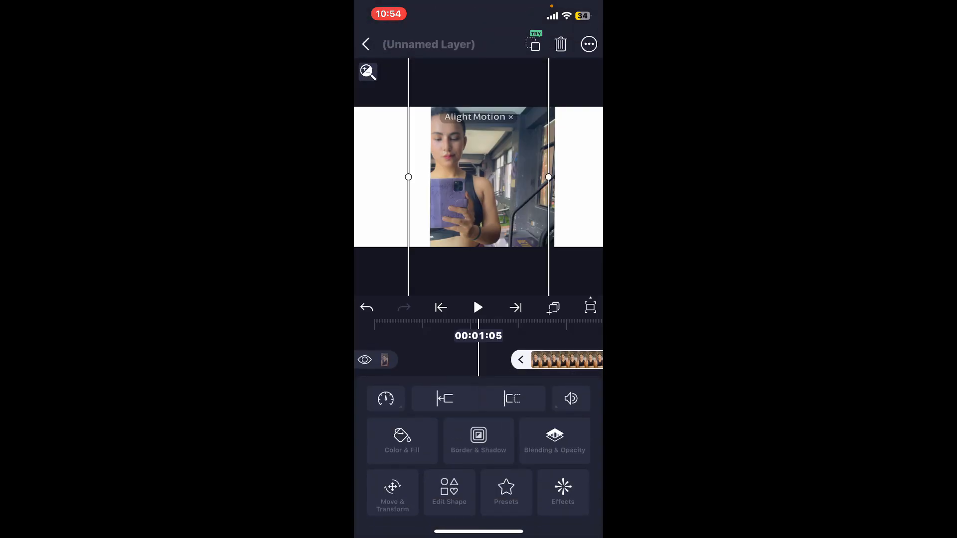
Keyframe a horizontal slide in Move & Transform and return to the timeline
click(392, 492)
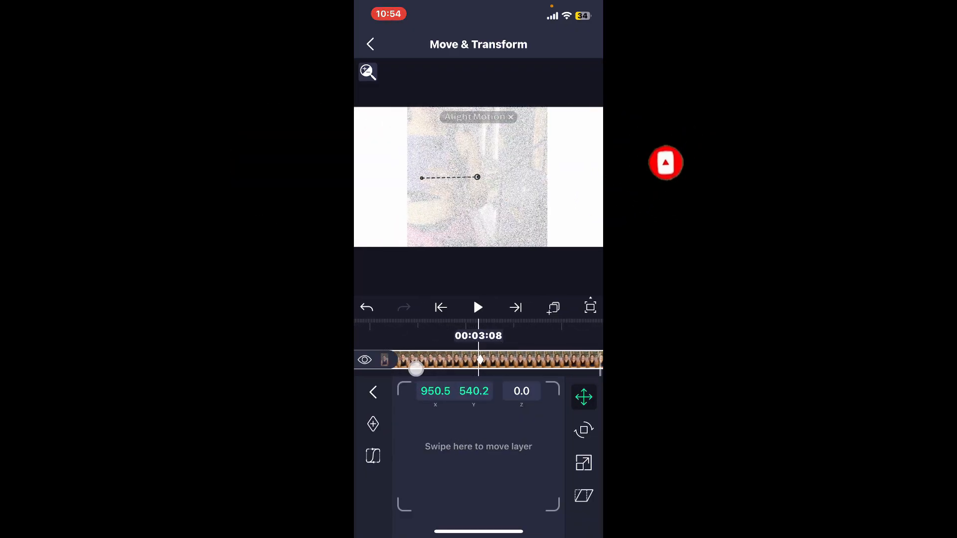
click(371, 44)
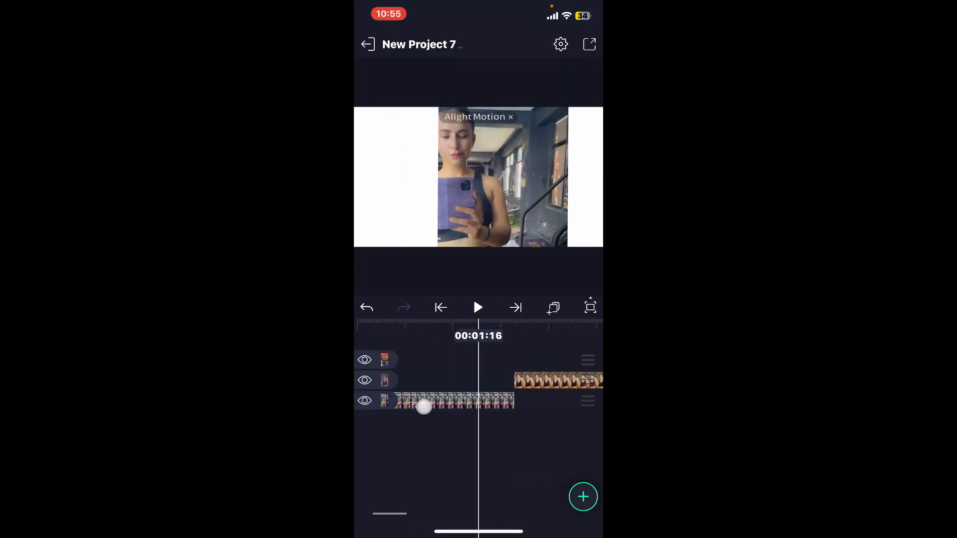